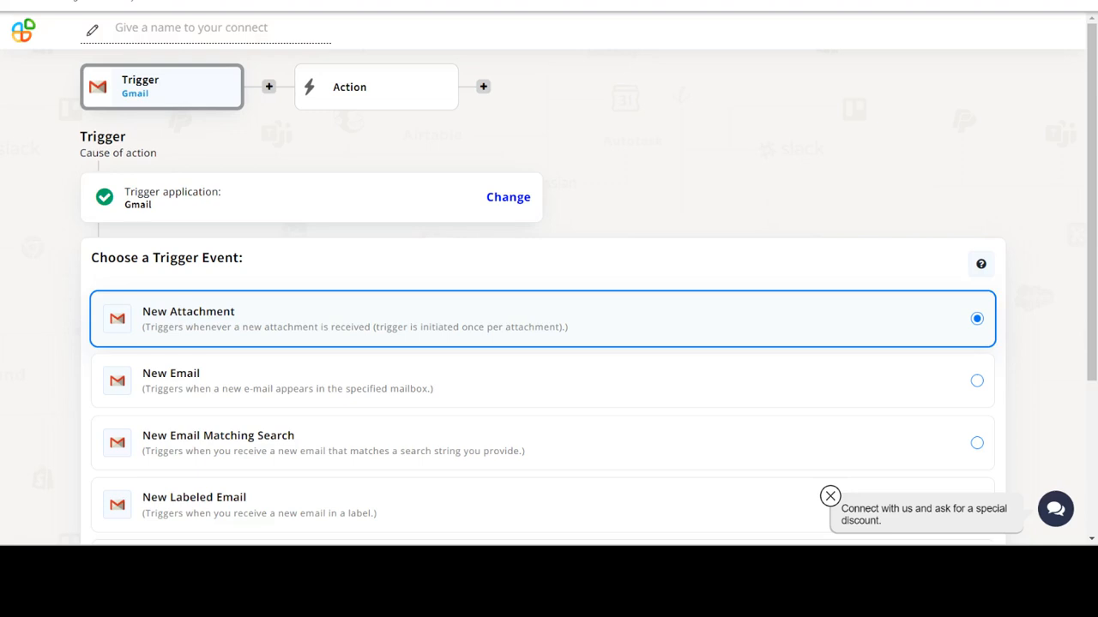
# - Select New Email as the Gmail trigger event and continue
pyautogui.scroll(-3)
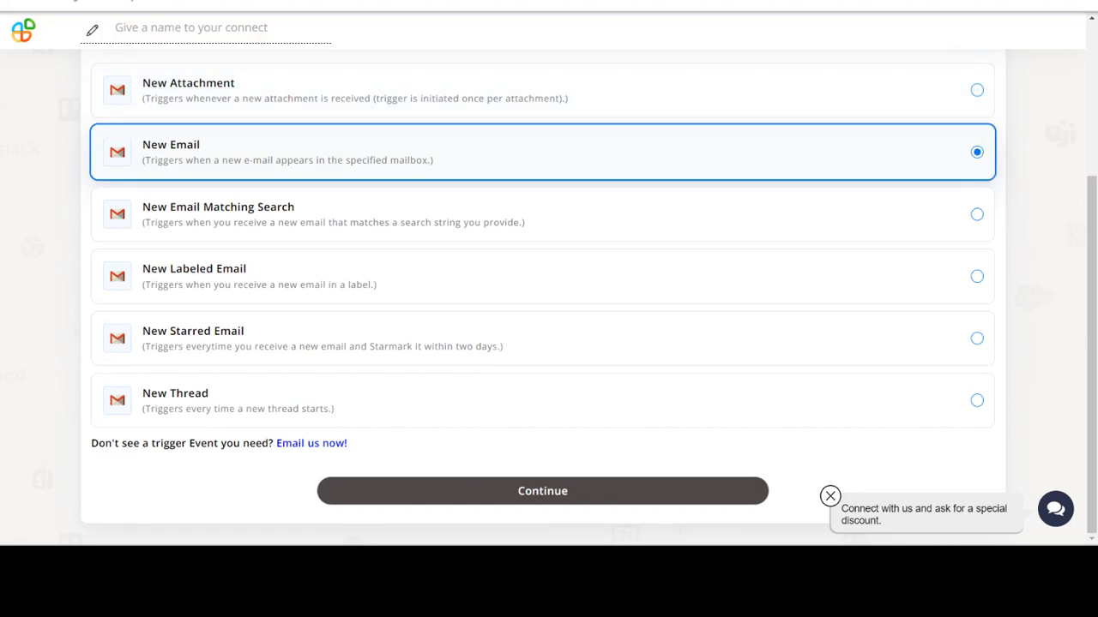
pyautogui.scroll(3)
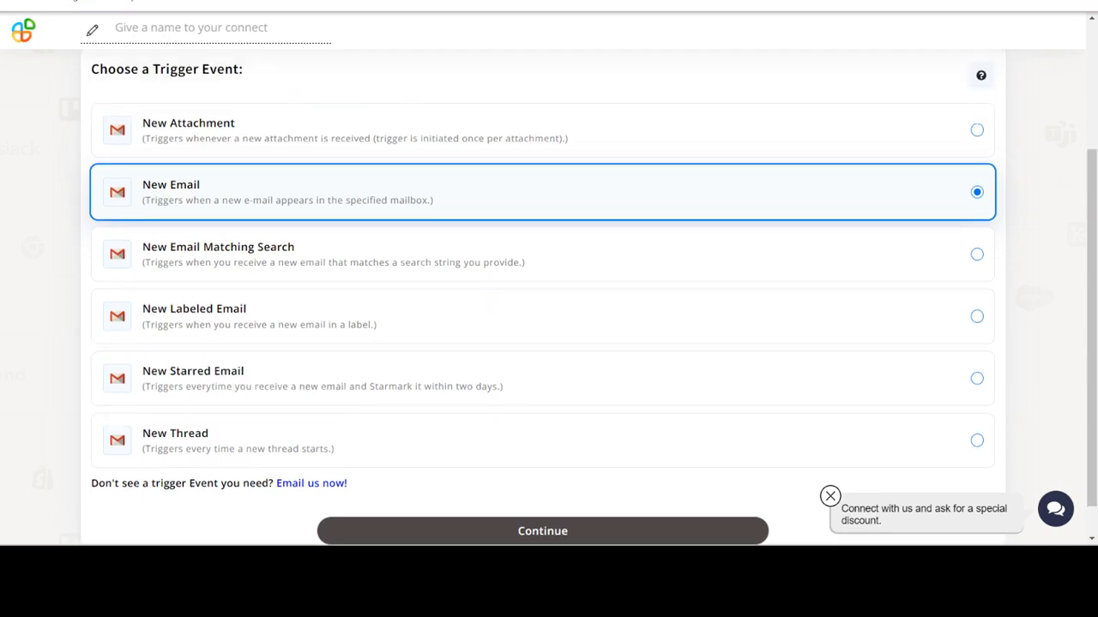
pyautogui.click(542, 530)
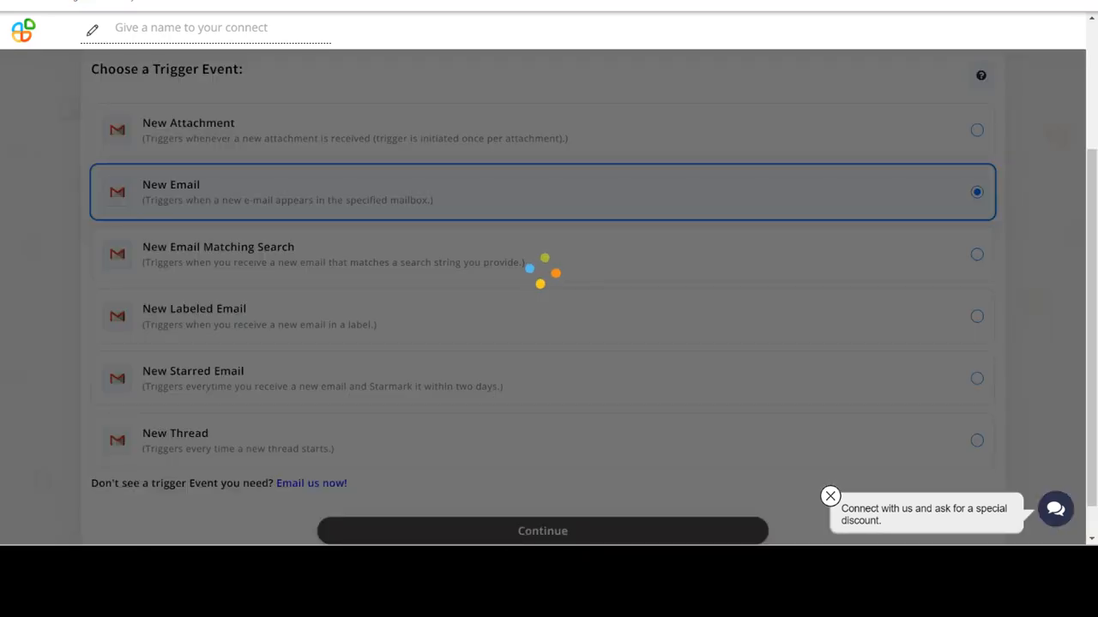
# - Keep the listed Gmail account for the trigger and load its New Email options
pyautogui.click(542, 531)
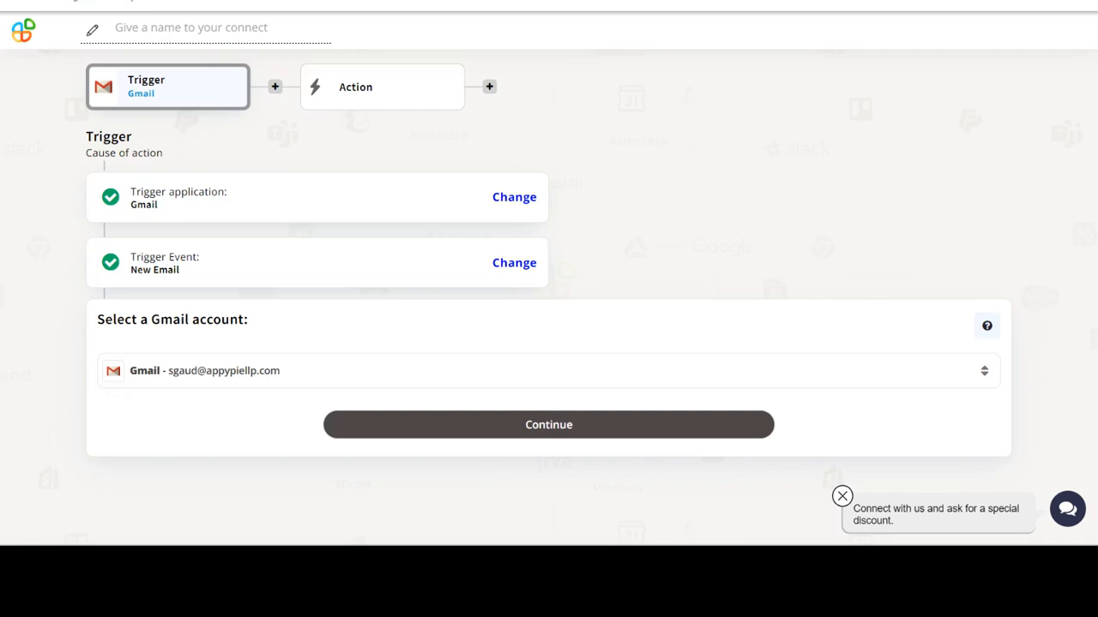
pyautogui.click(548, 424)
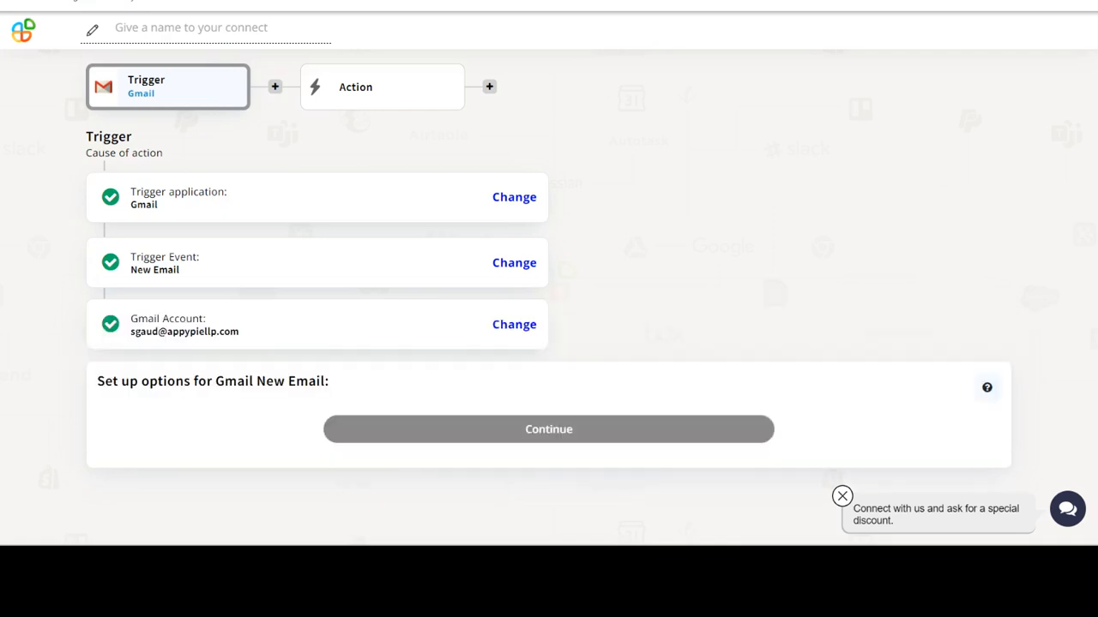
pyautogui.click(548, 428)
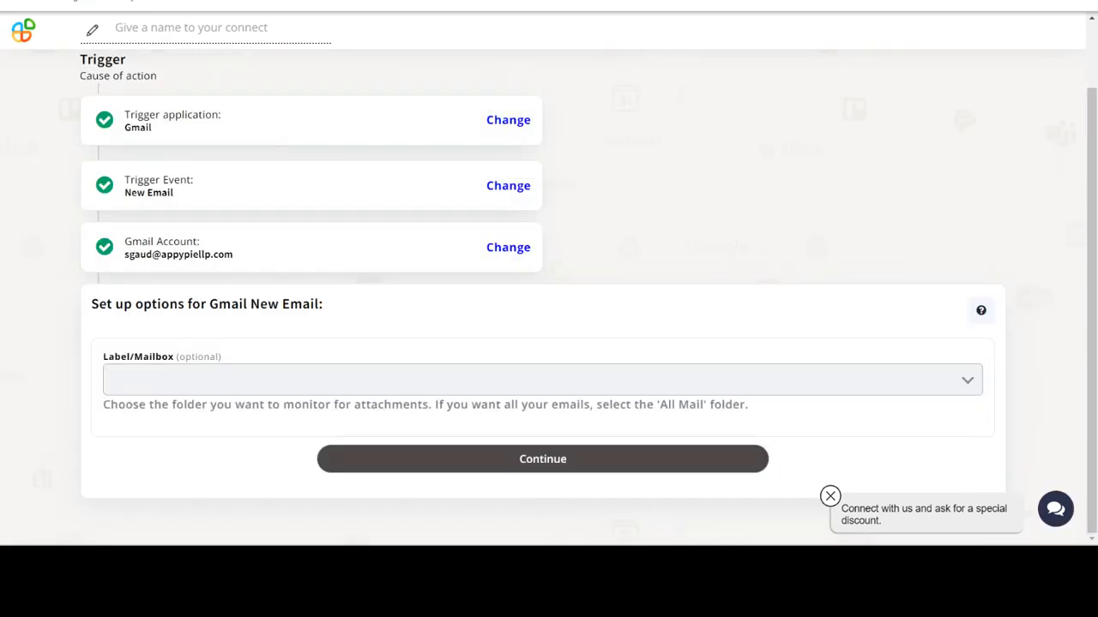
# - Set the Label/Mailbox to INBOX and save the trigger options
pyautogui.click(542, 380)
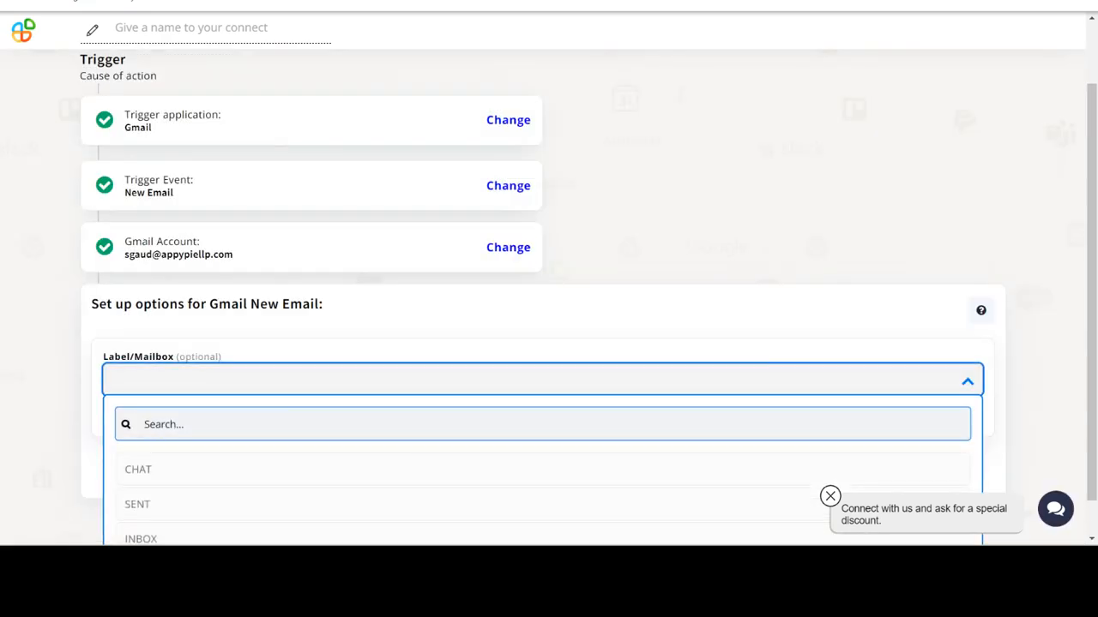
pyautogui.click(140, 538)
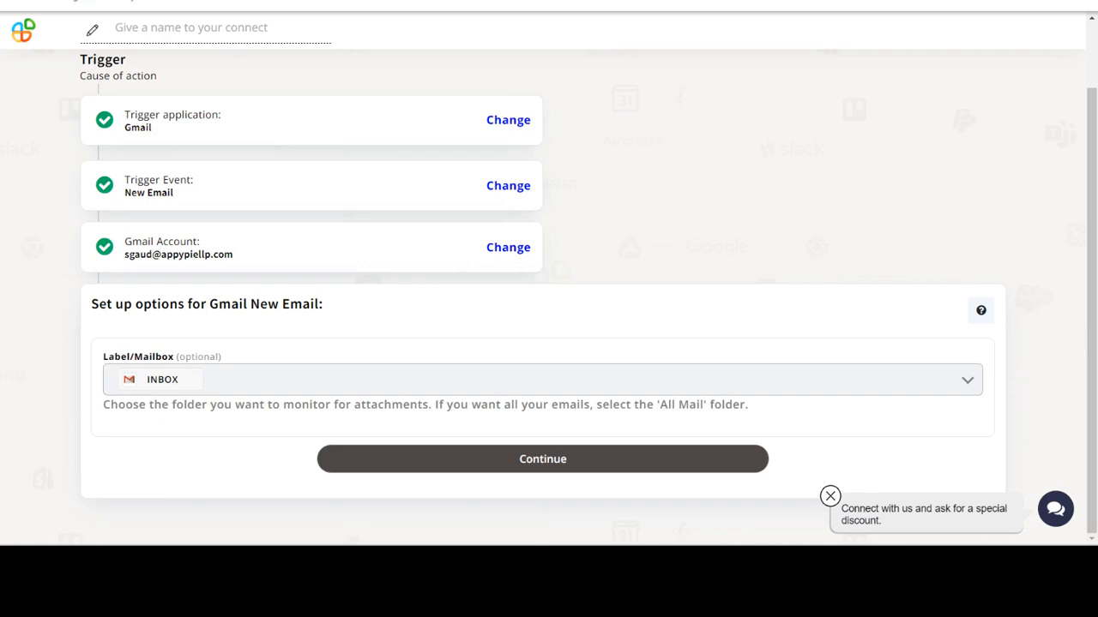
pyautogui.click(542, 459)
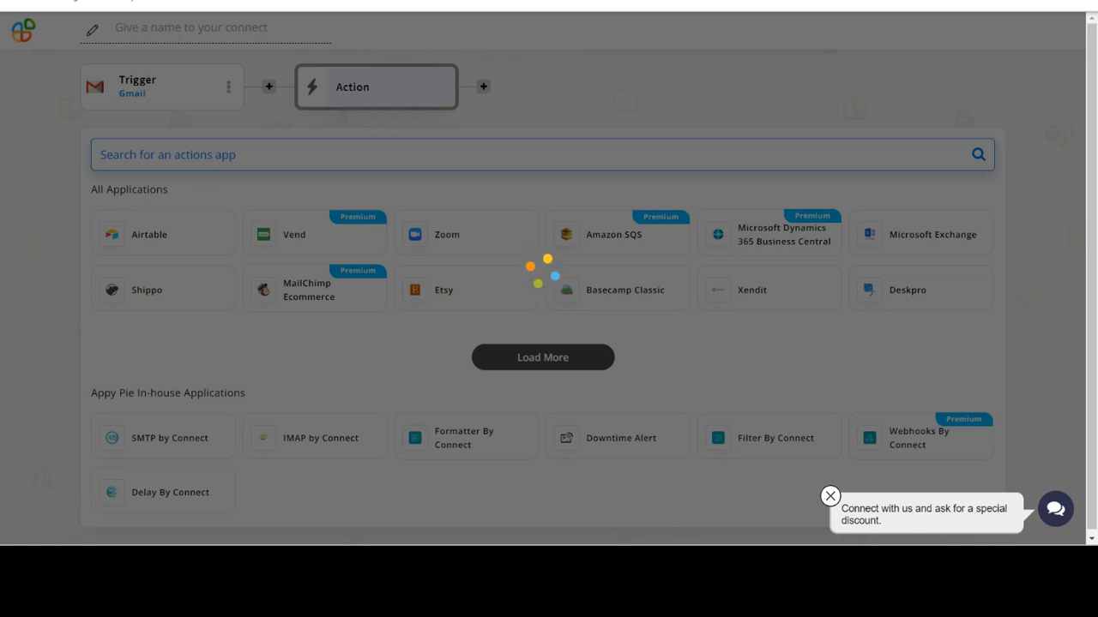
# - Search for 'Eventbrite', choose it as the action app, and pick Create Event
pyautogui.write('Eventbrite')
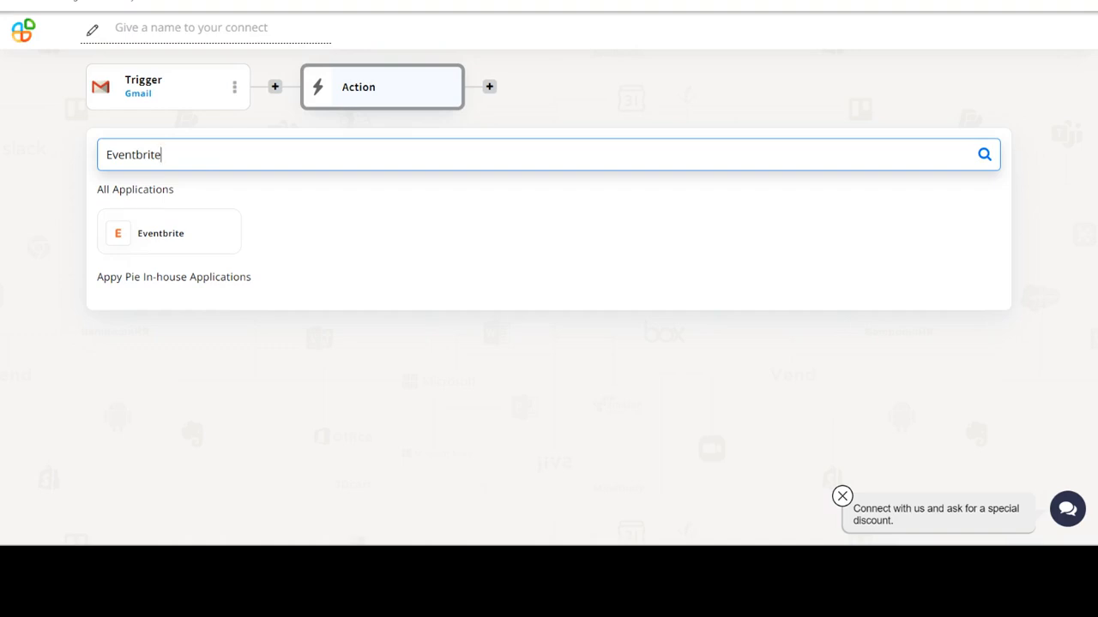
pyautogui.click(160, 232)
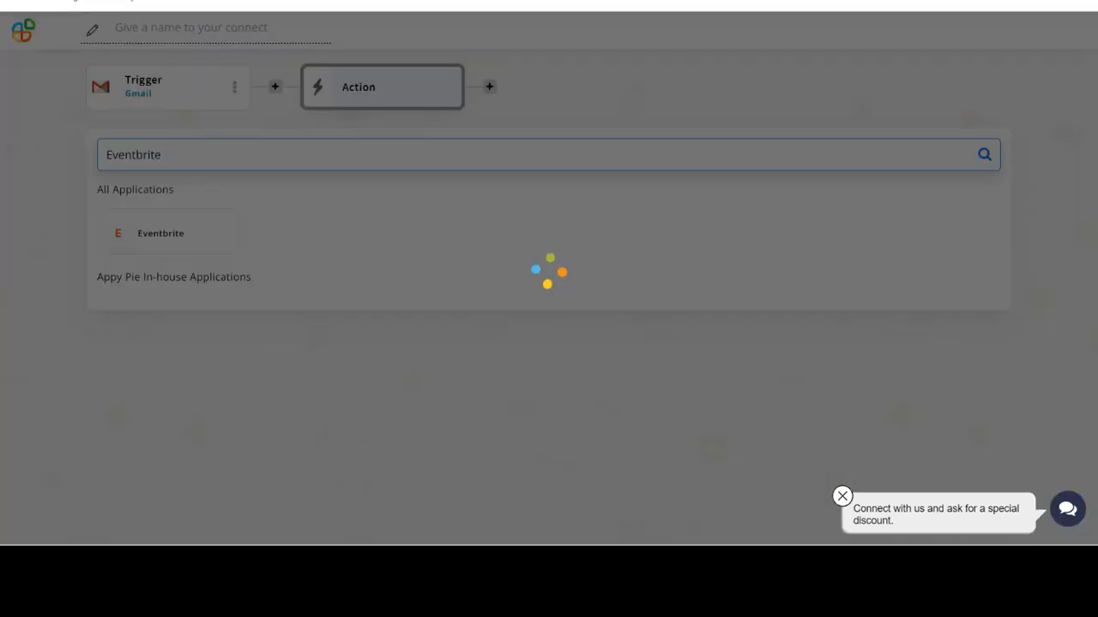
pyautogui.click(160, 232)
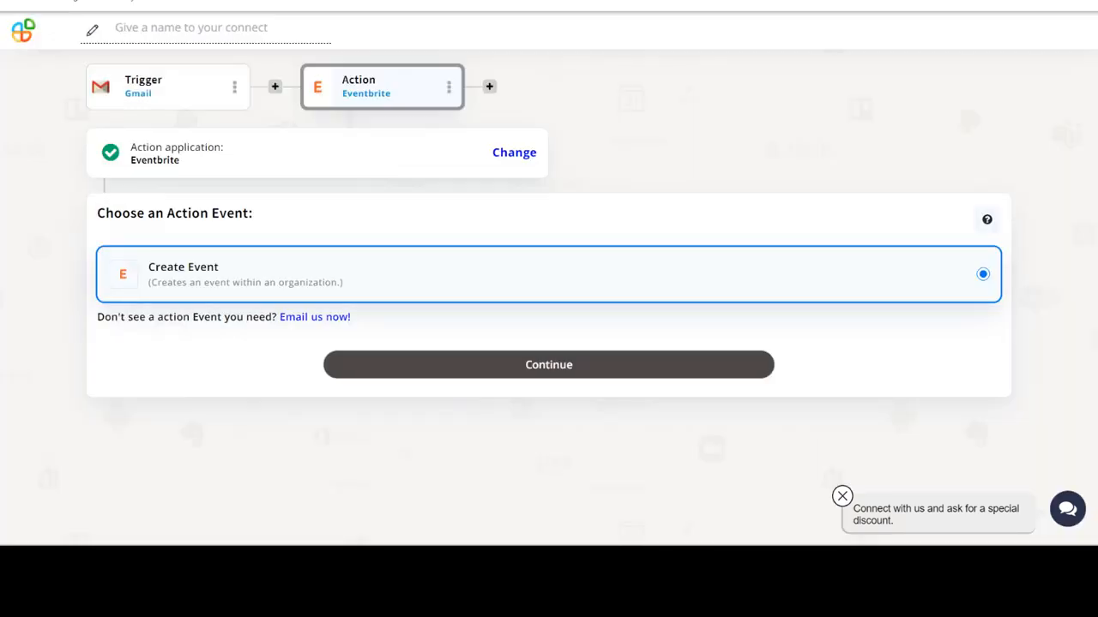